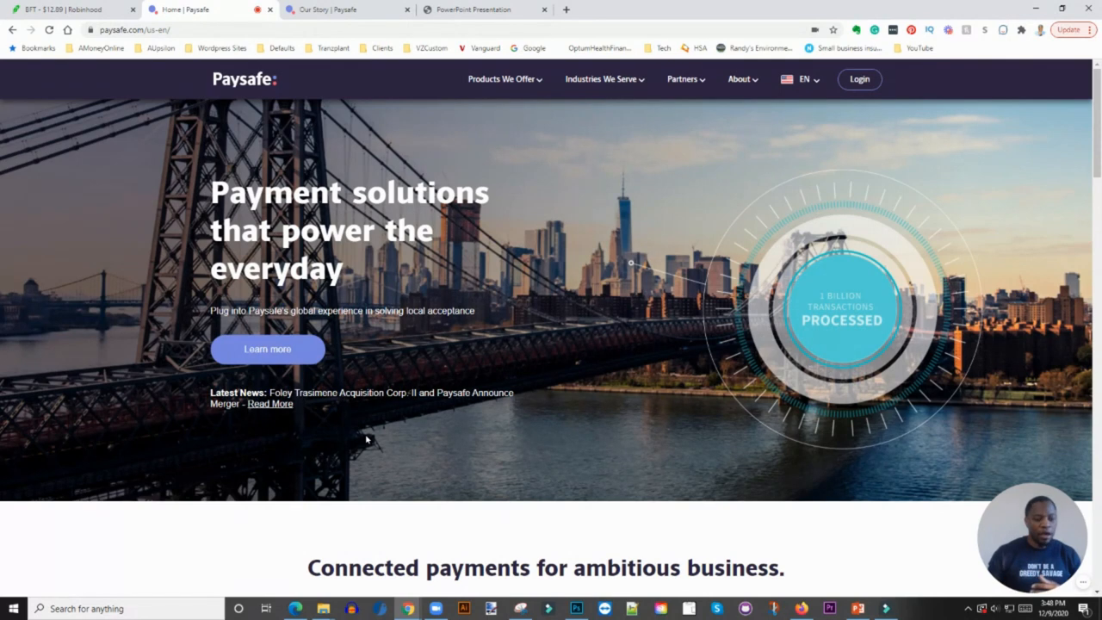
mouse_move(495, 294)
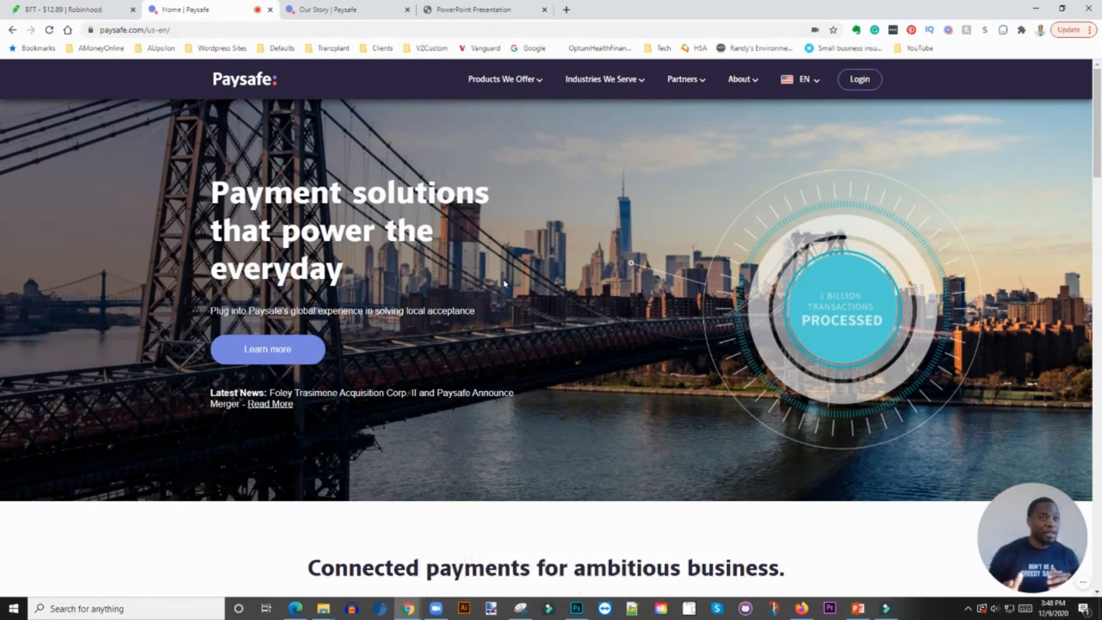
mouse_move(489, 268)
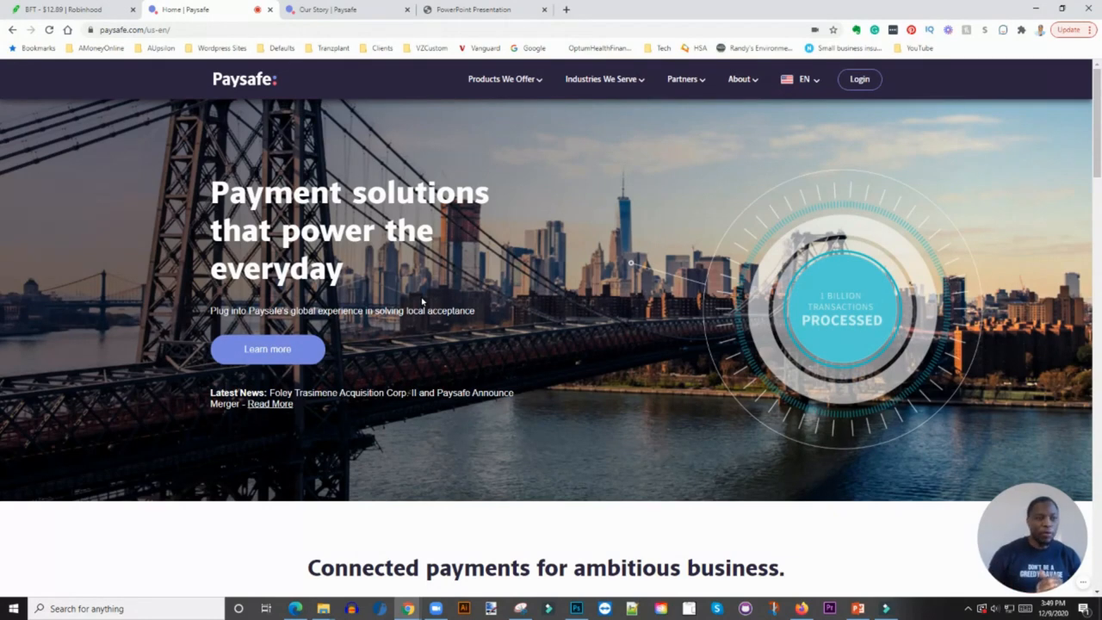
mouse_move(425, 292)
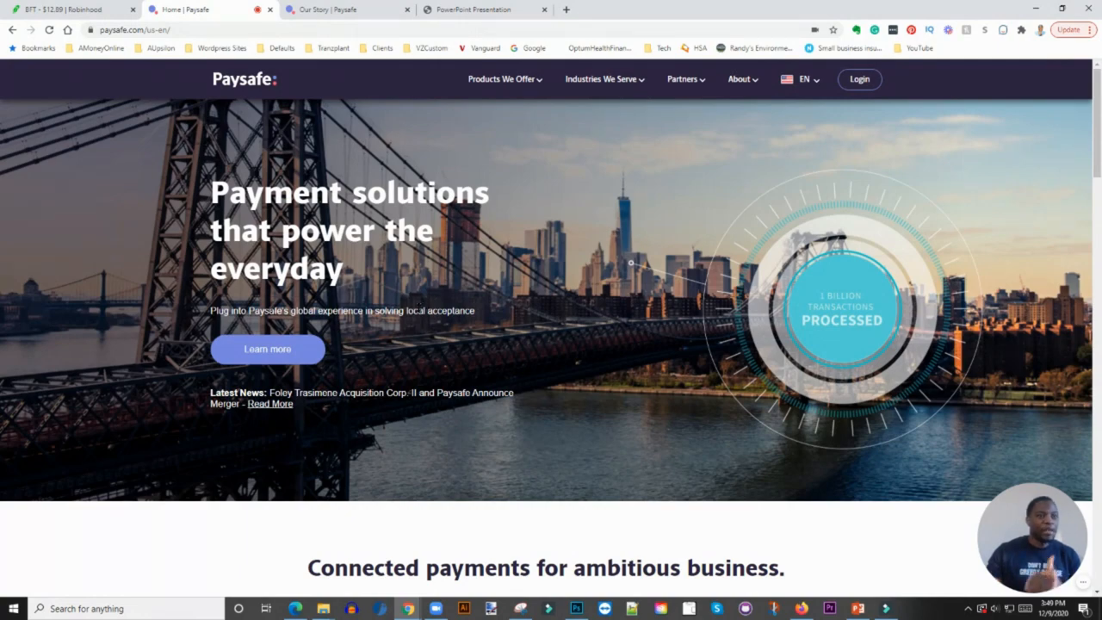
Scroll the Paysafe homepage past the partner logos and 'Our latest thinking' articles toward 'Get Started Today'.
scroll(down, 3)
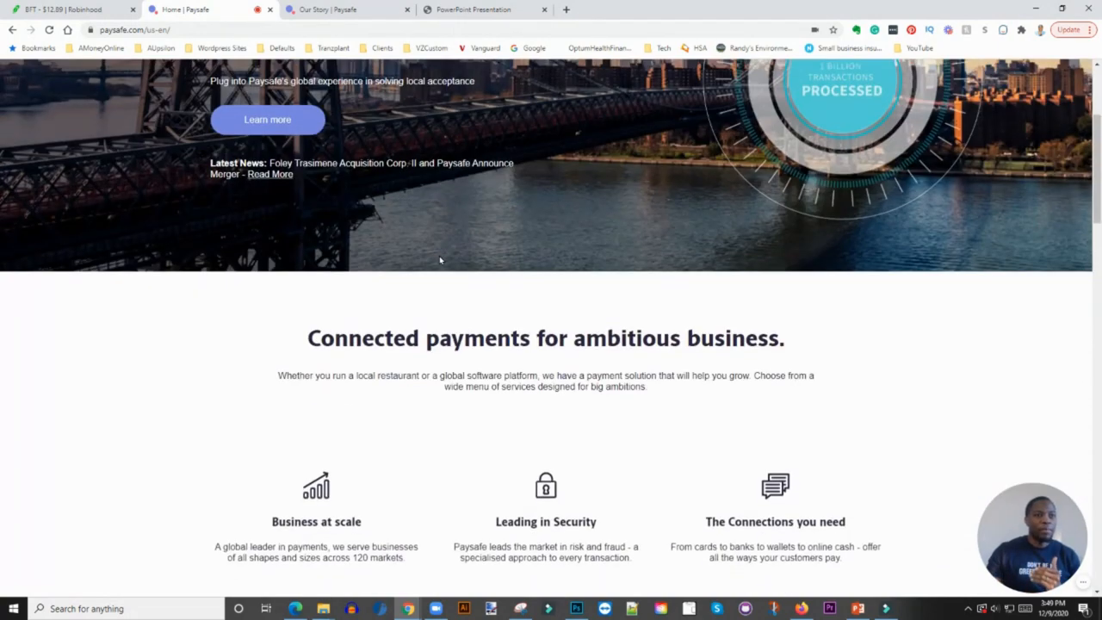
scroll(down, 3)
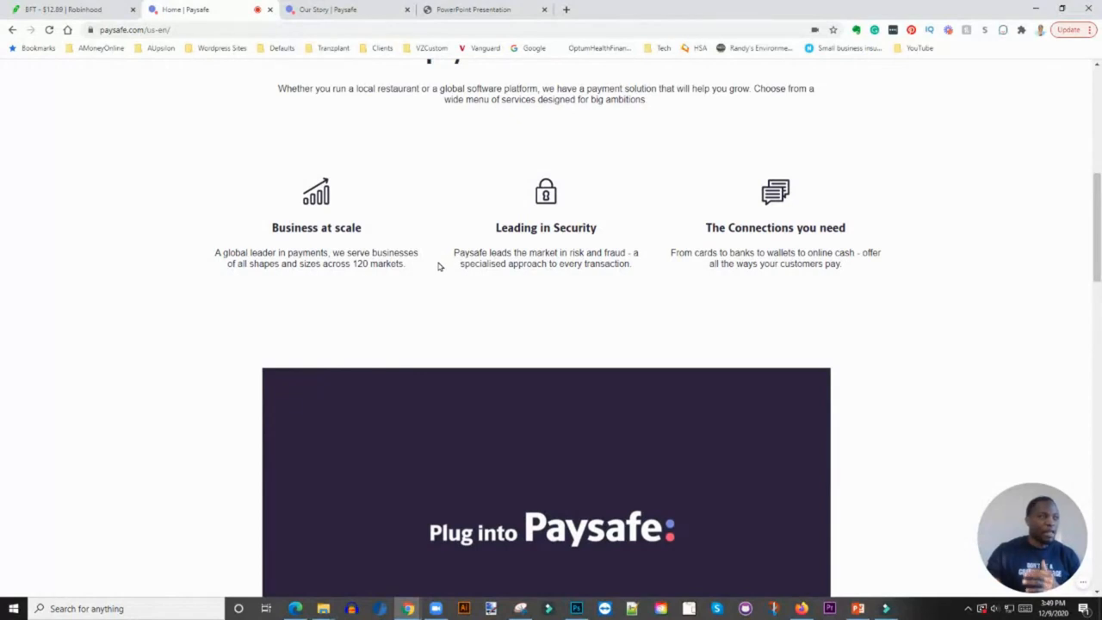
mouse_move(434, 268)
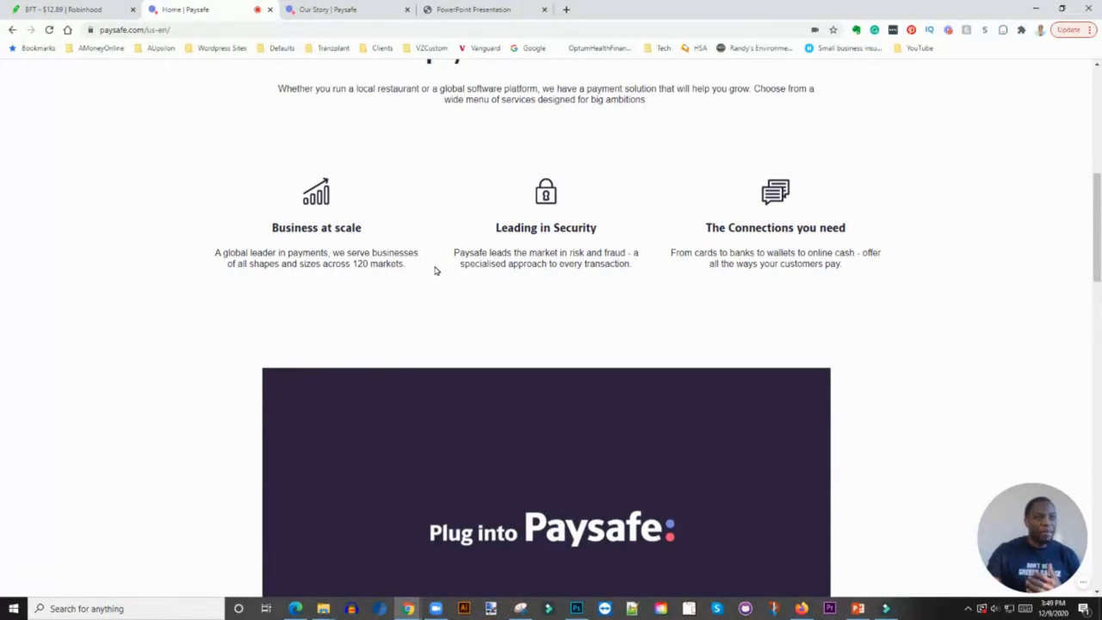
mouse_move(430, 274)
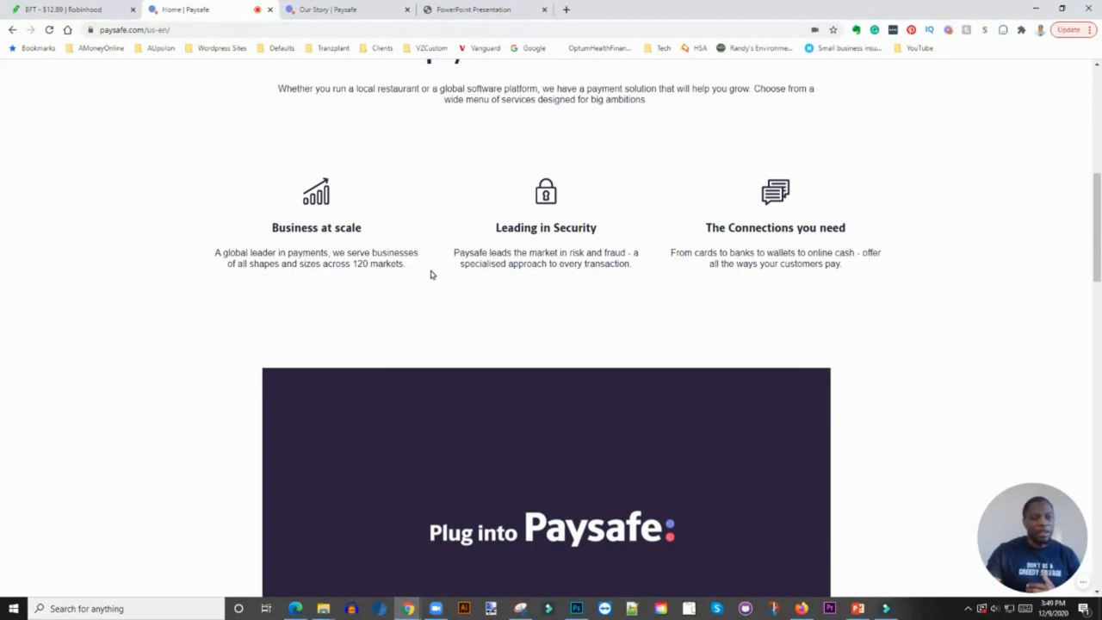
scroll(down, 3)
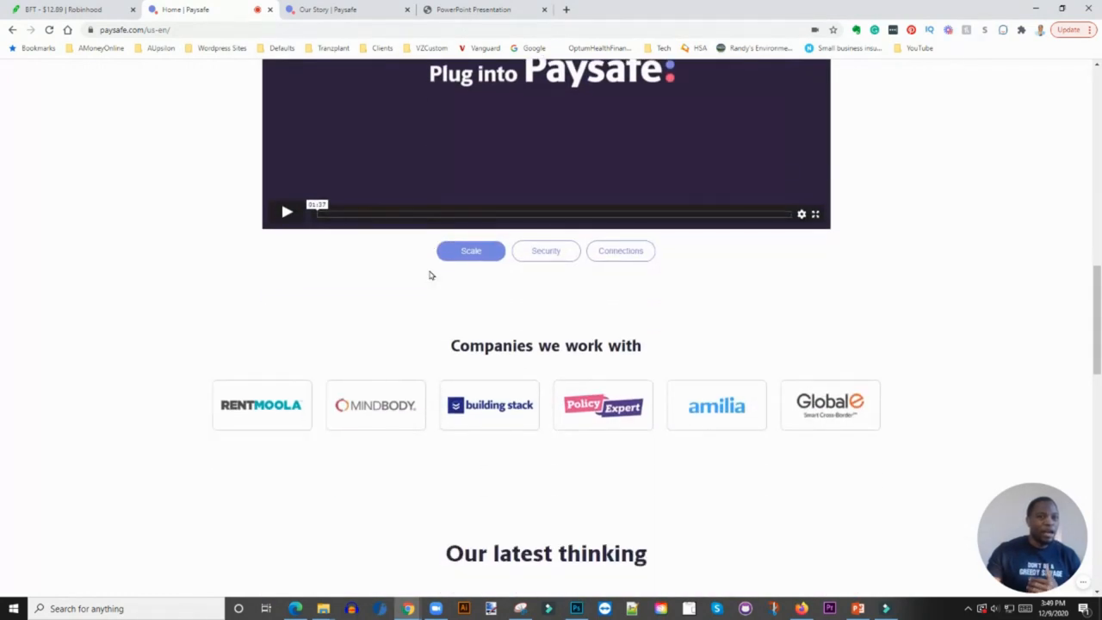
scroll(down, 3)
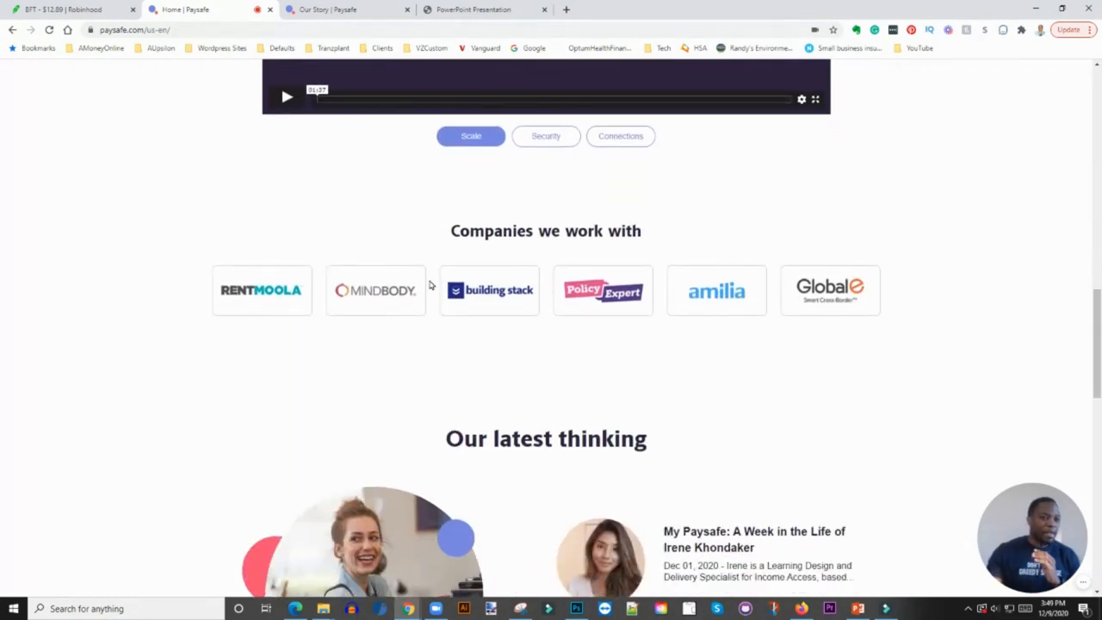
mouse_move(426, 286)
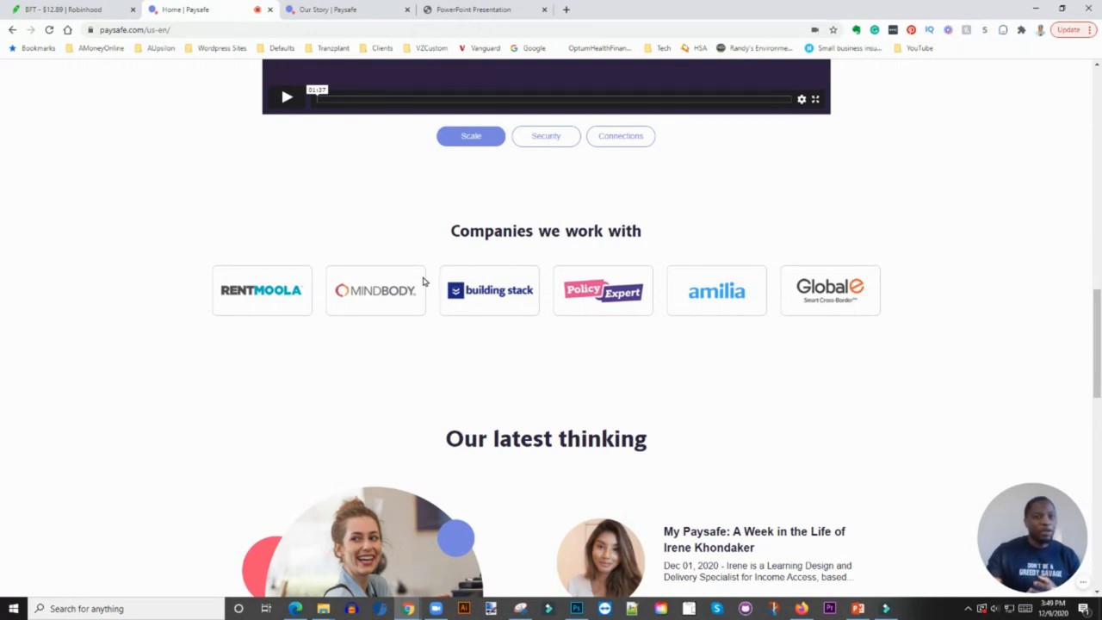
scroll(down, 3)
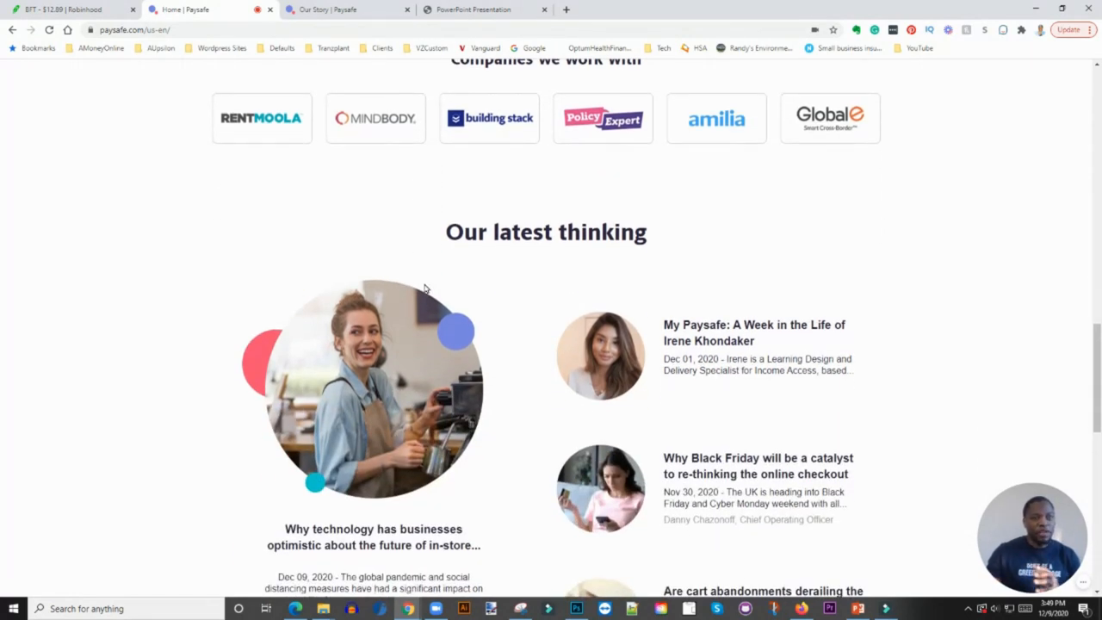
scroll(down, 3)
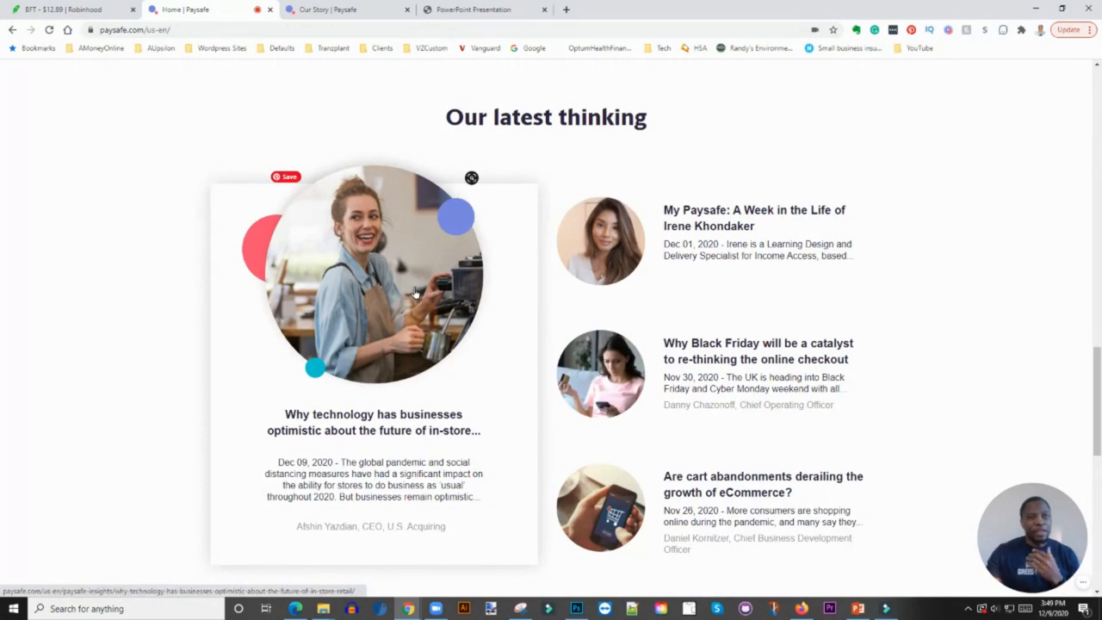
scroll(down, 3)
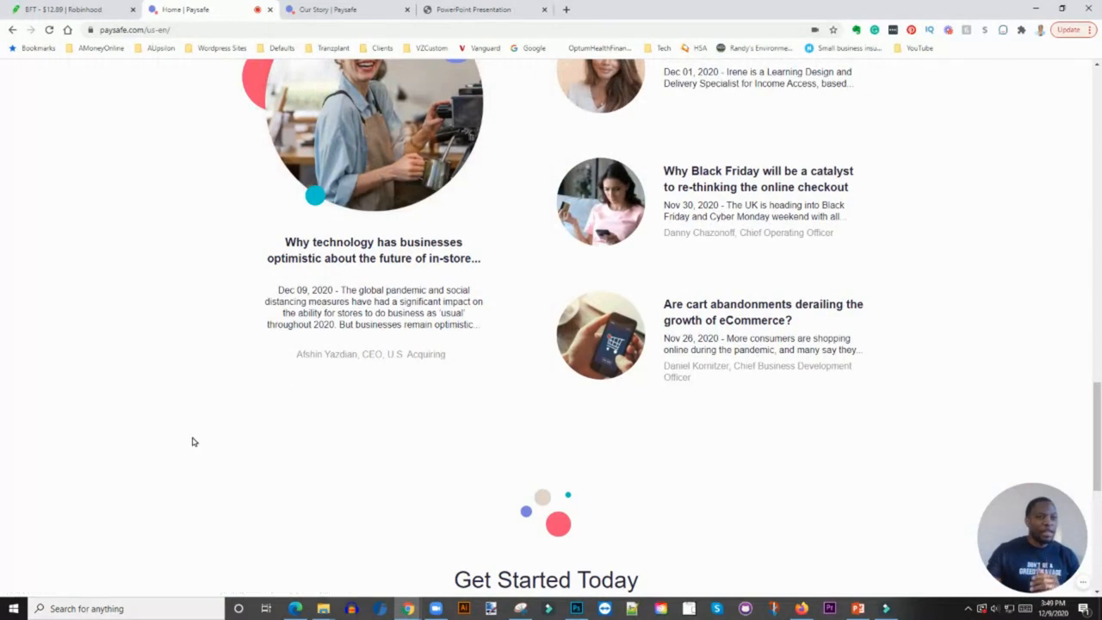
mouse_move(199, 422)
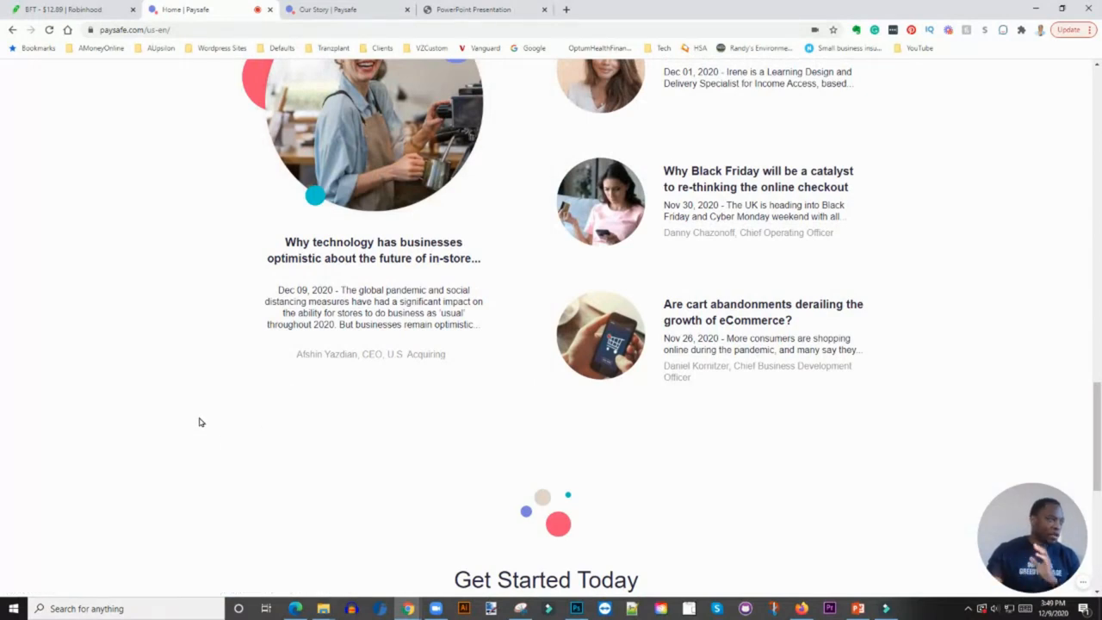
mouse_move(201, 415)
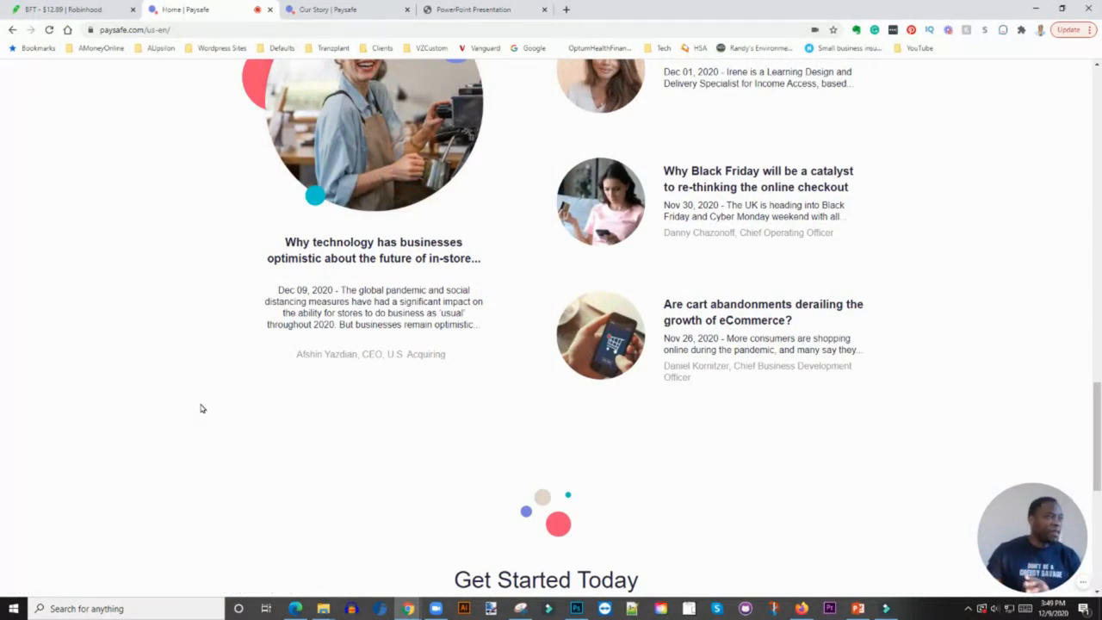
mouse_move(205, 427)
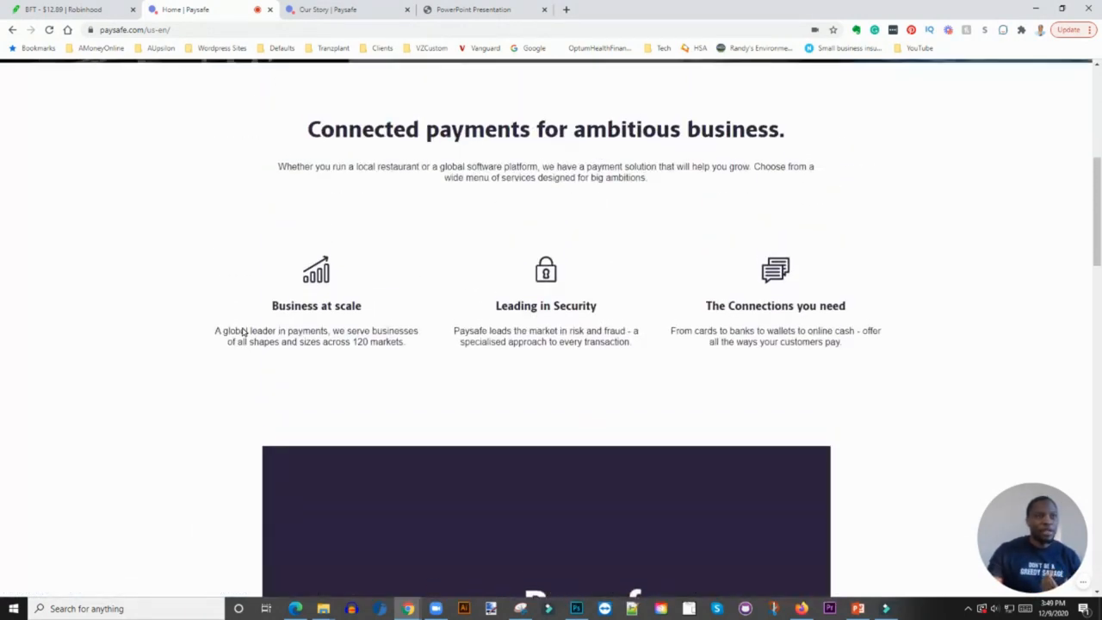
View the Foley Trasimene (BFT) page at $12.94 on Robinhood, then return to the Paysafe homepage.
click(72, 11)
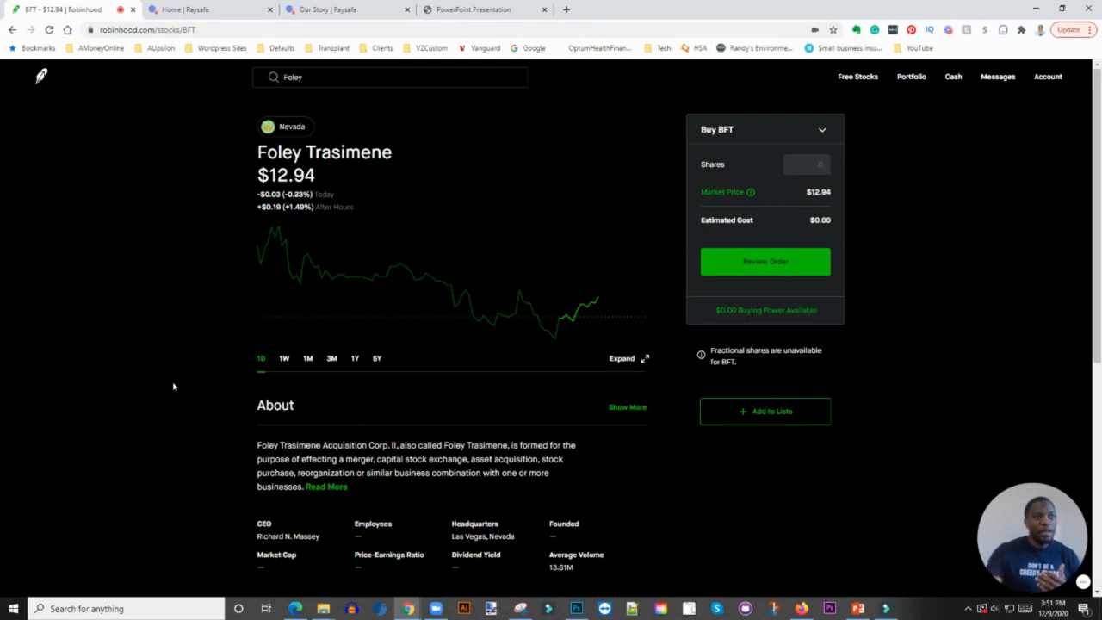
mouse_move(210, 365)
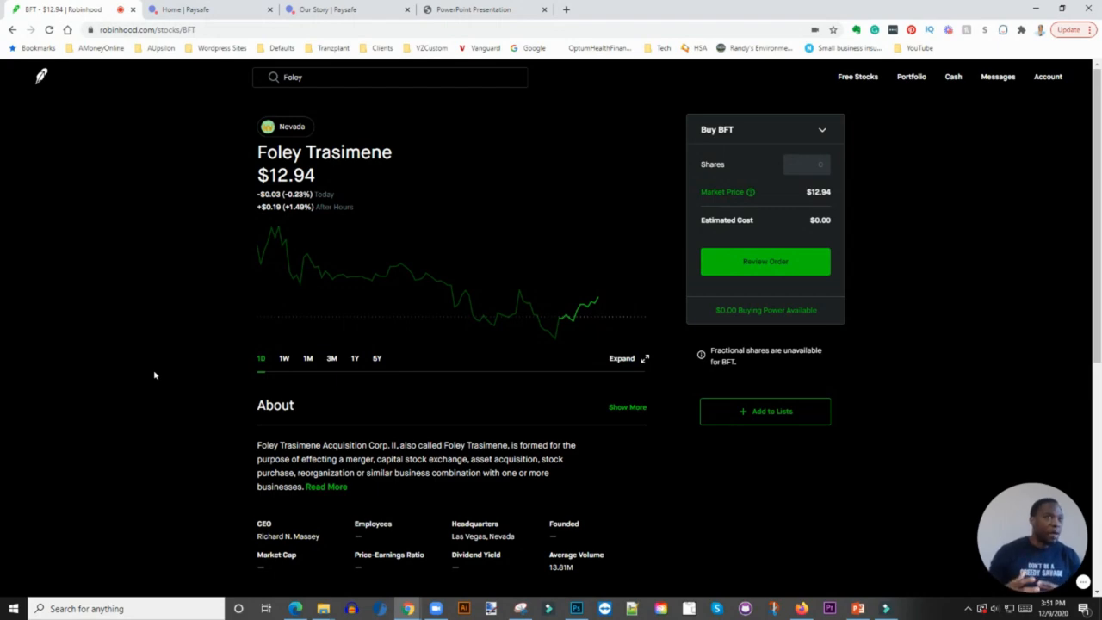
click(206, 10)
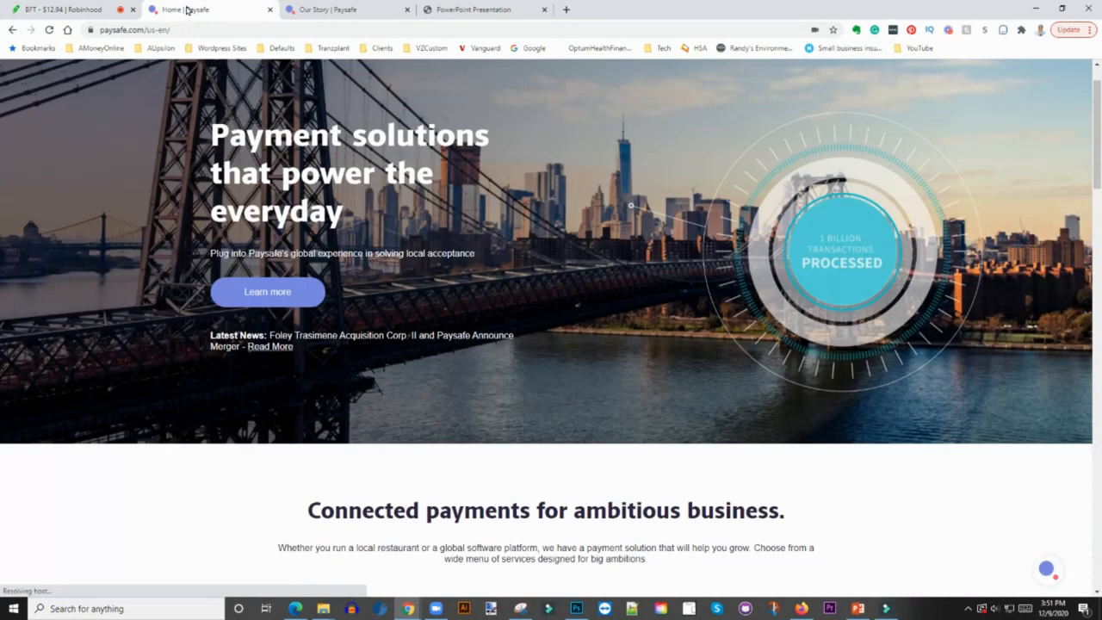
Scroll the Paysafe homepage to the 'Plug into Paysafe' video above the partner logos.
scroll(down, 3)
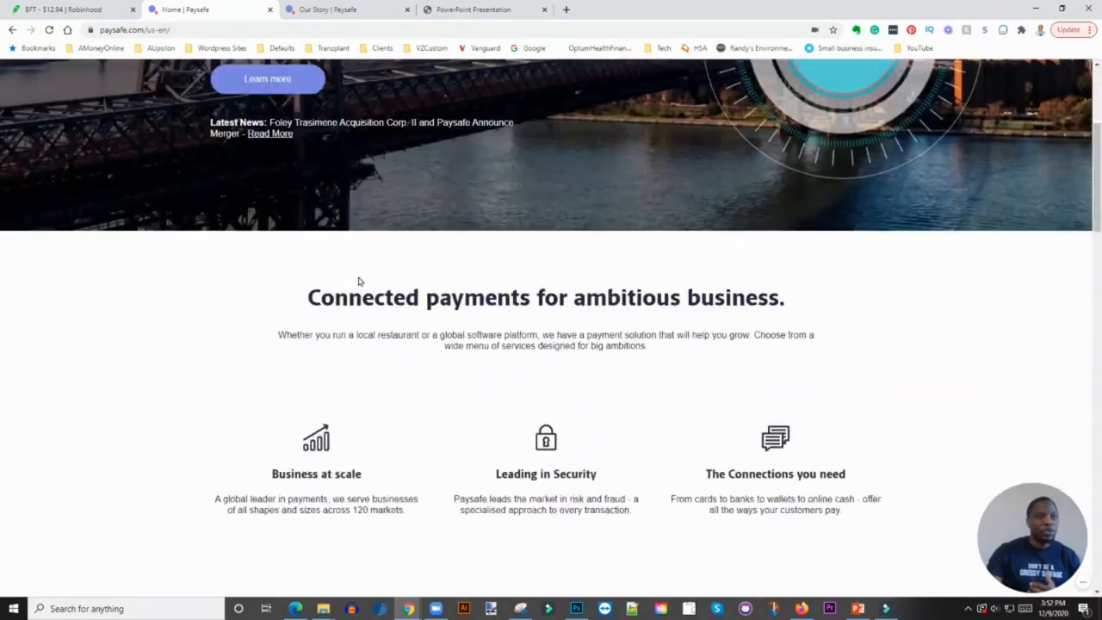
scroll(down, 3)
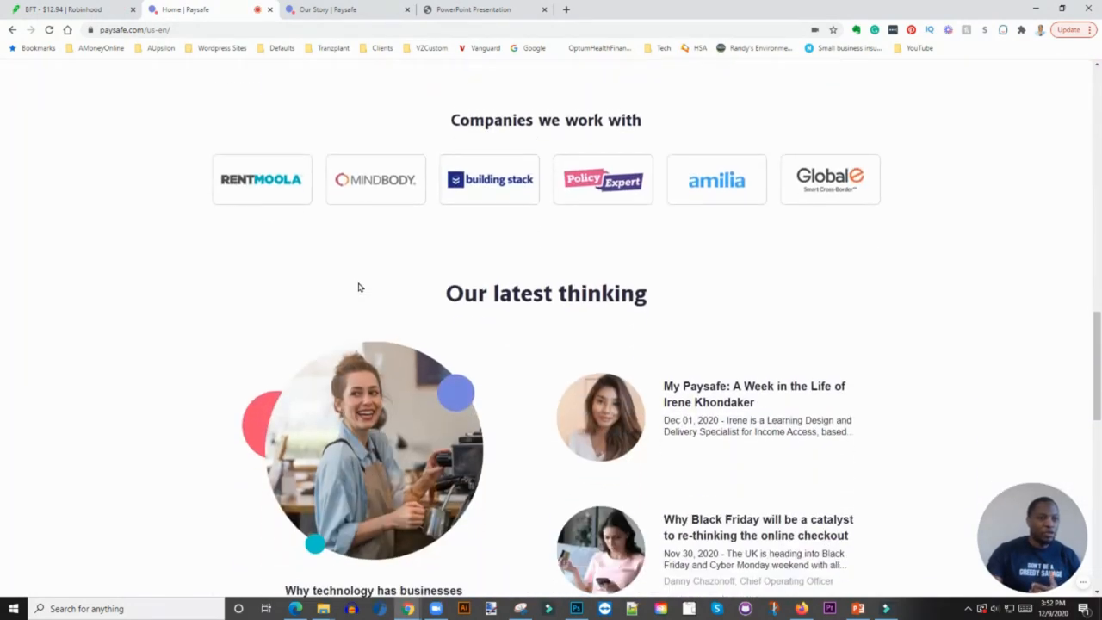
scroll(down, 3)
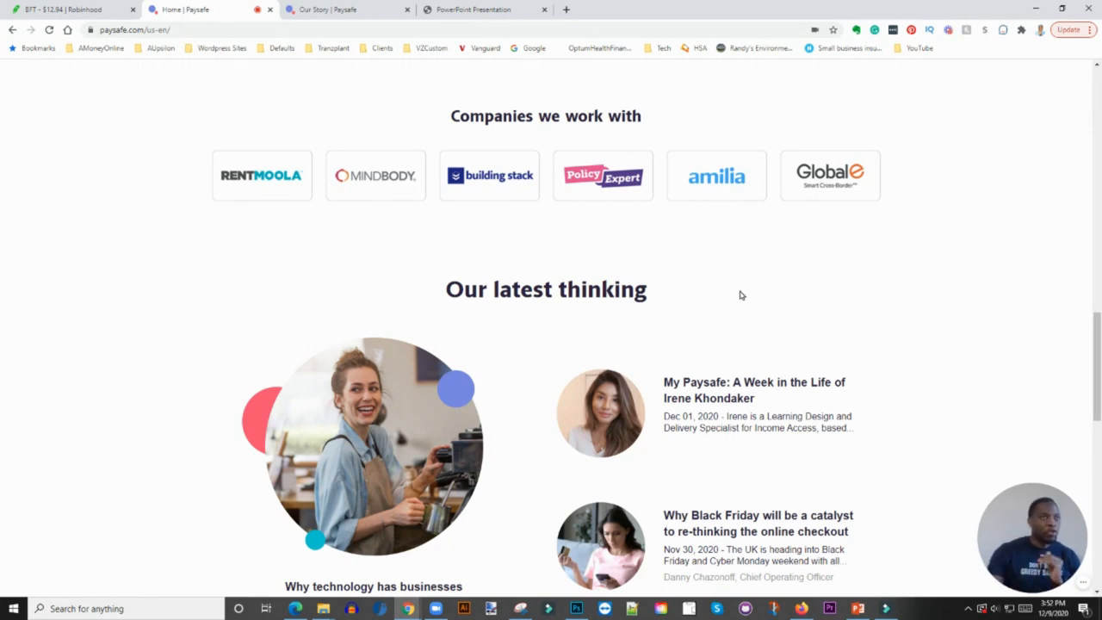
mouse_move(164, 129)
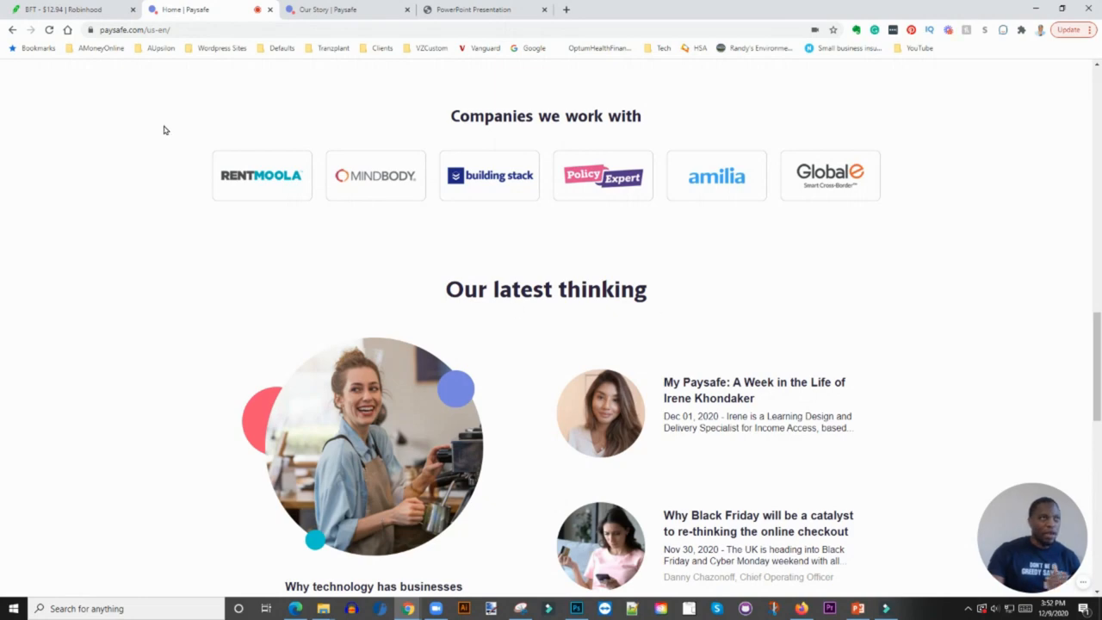
scroll(up, 3)
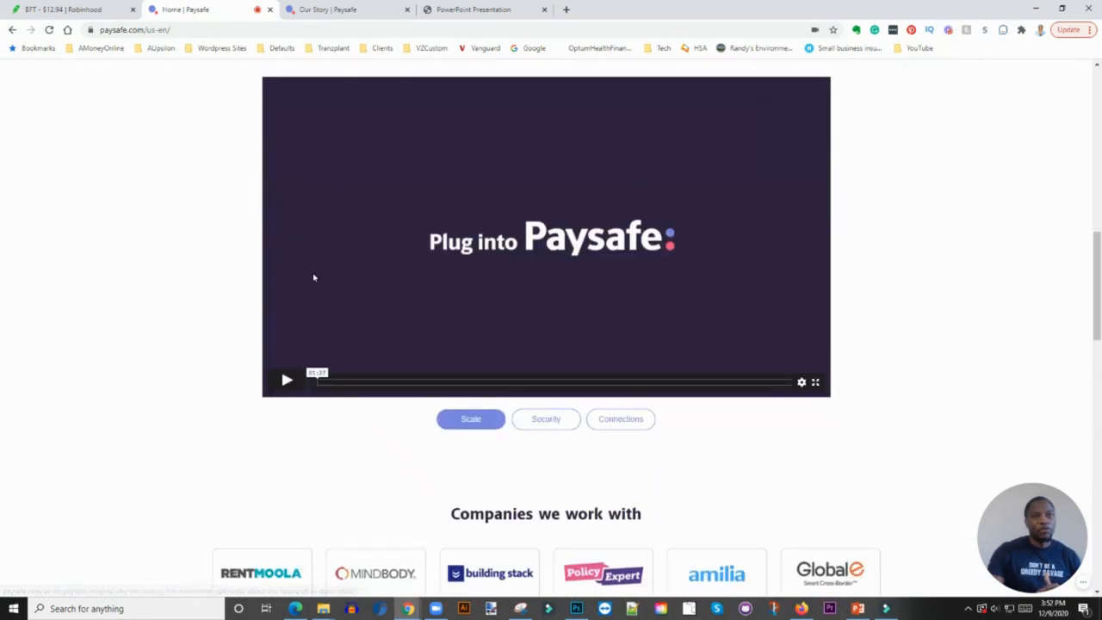
Scroll back to the Paysafe payment solutions banner at the top of the homepage.
scroll(up, 3)
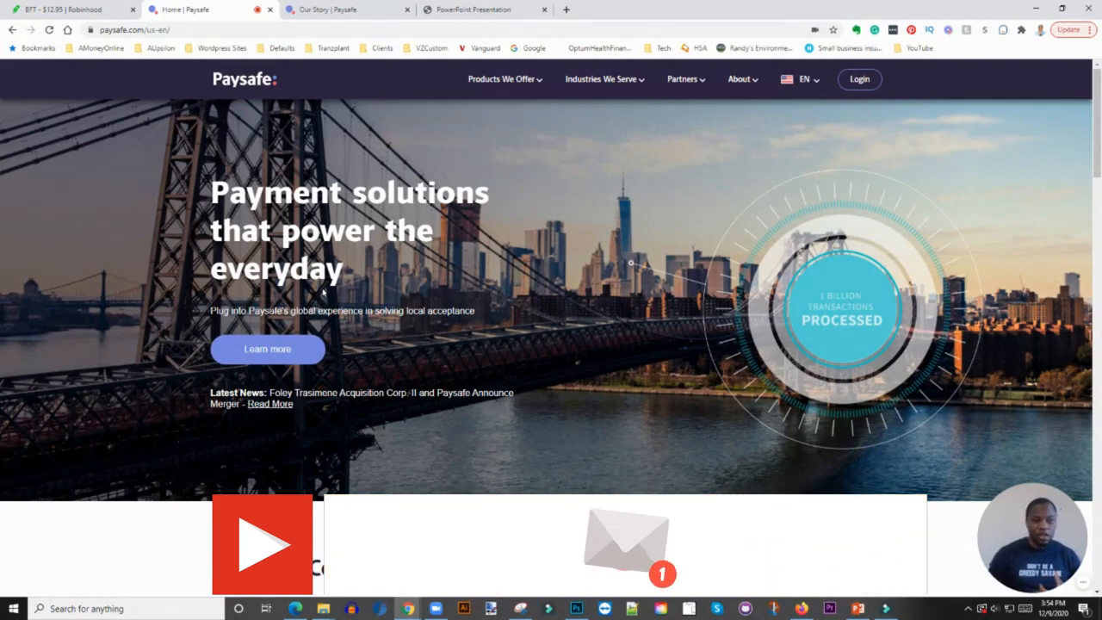
scroll(down, 3)
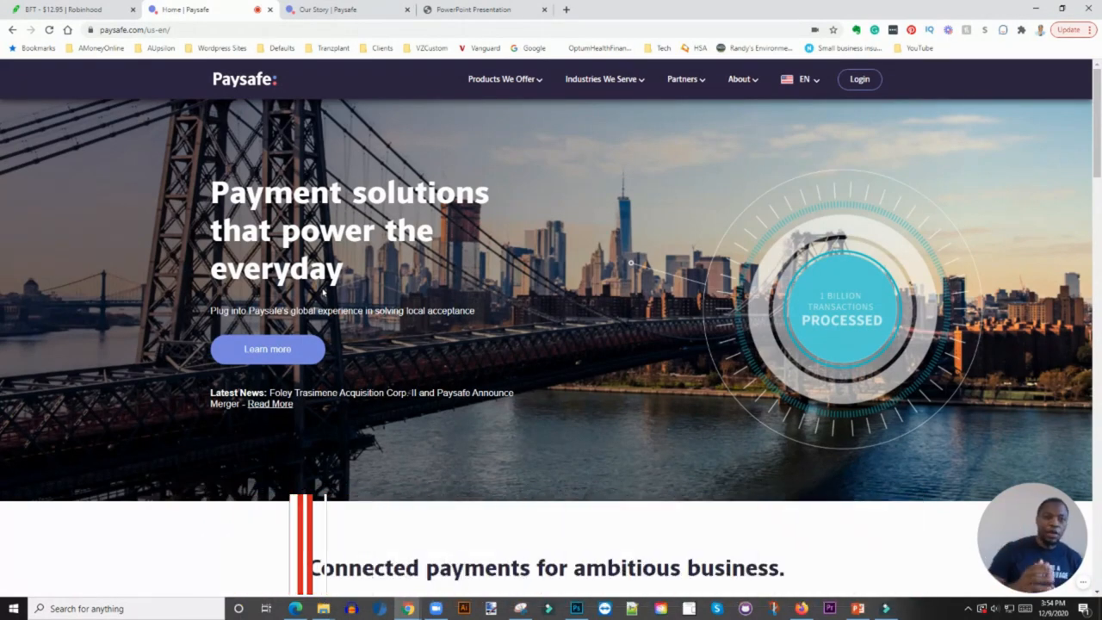